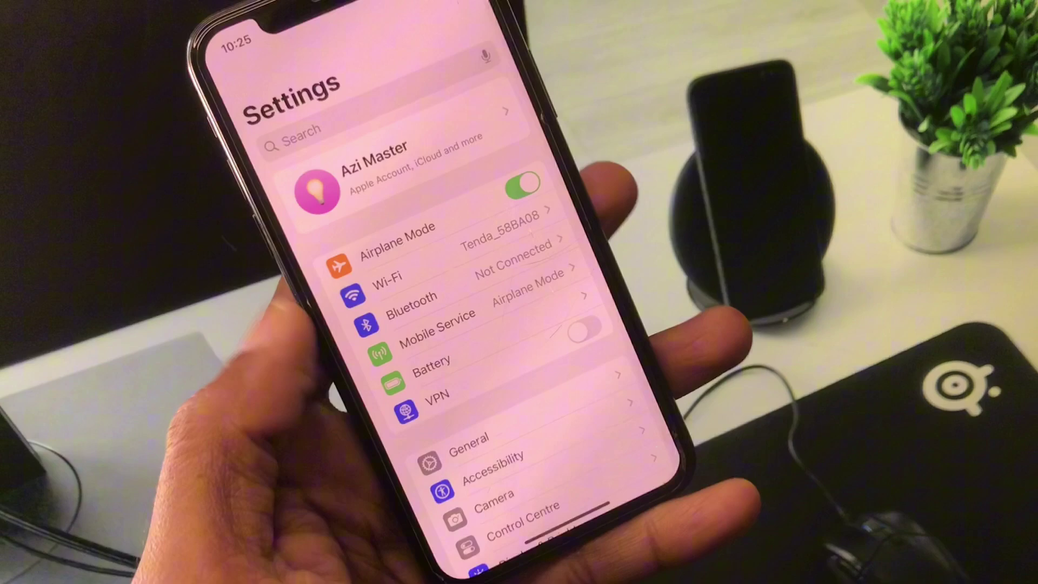
Step: Reach the General entry in the Settings main list
{"action": "scroll", "scroll_direction": "down", "scroll_amount": 3}
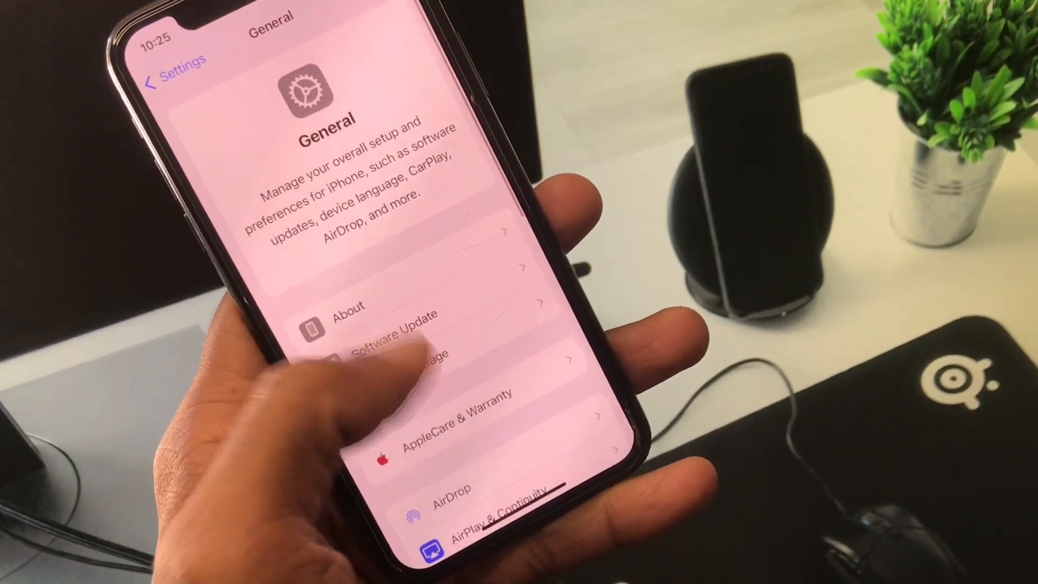
Step: Reach the Fonts entry on the General page
{"action": "scroll", "scroll_direction": "up", "scroll_amount": 3}
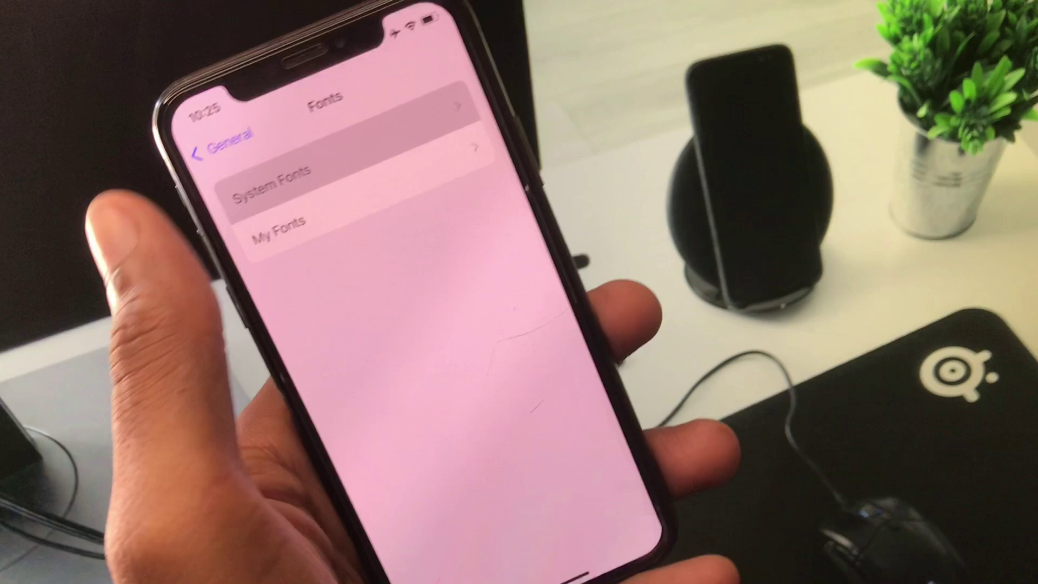
Step: Show the System Fonts list, reach the B fonts and view the BlairMdITC TT font details
{"action": "left_click", "coordinate": [273, 185]}
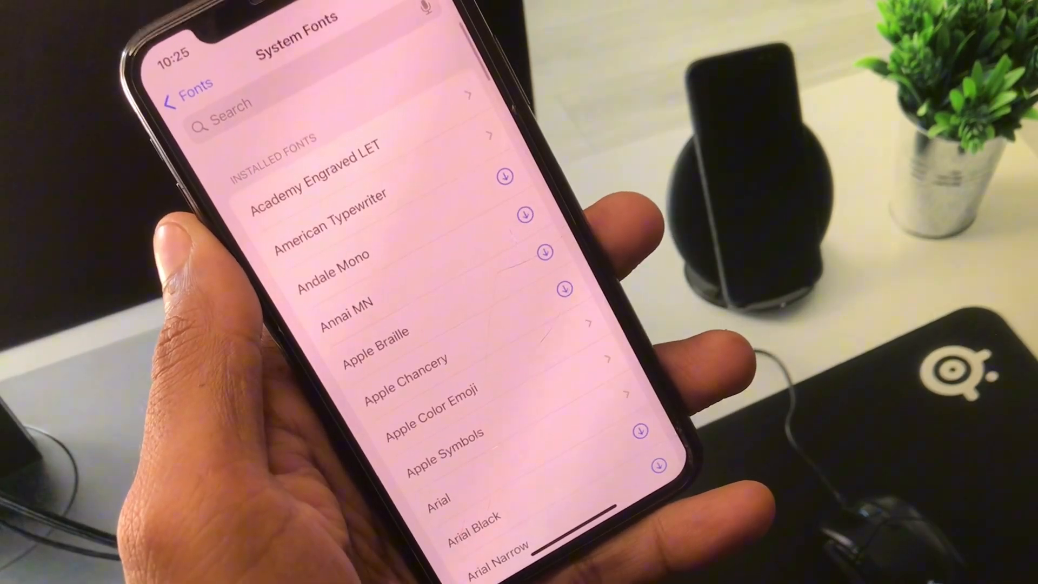
{"action": "scroll", "scroll_direction": "up", "scroll_amount": 3}
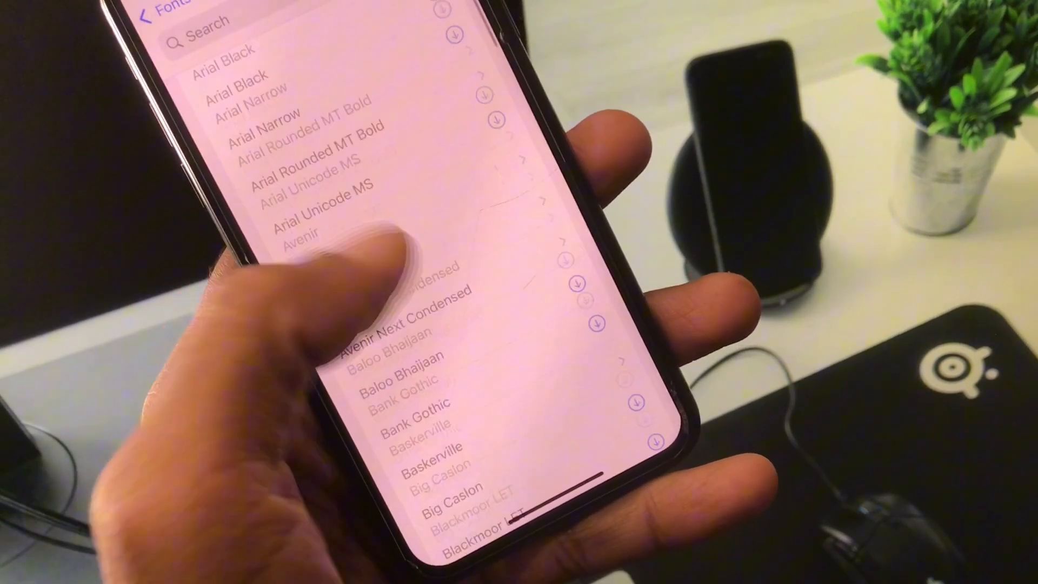
{"action": "scroll", "scroll_direction": "up", "scroll_amount": 3}
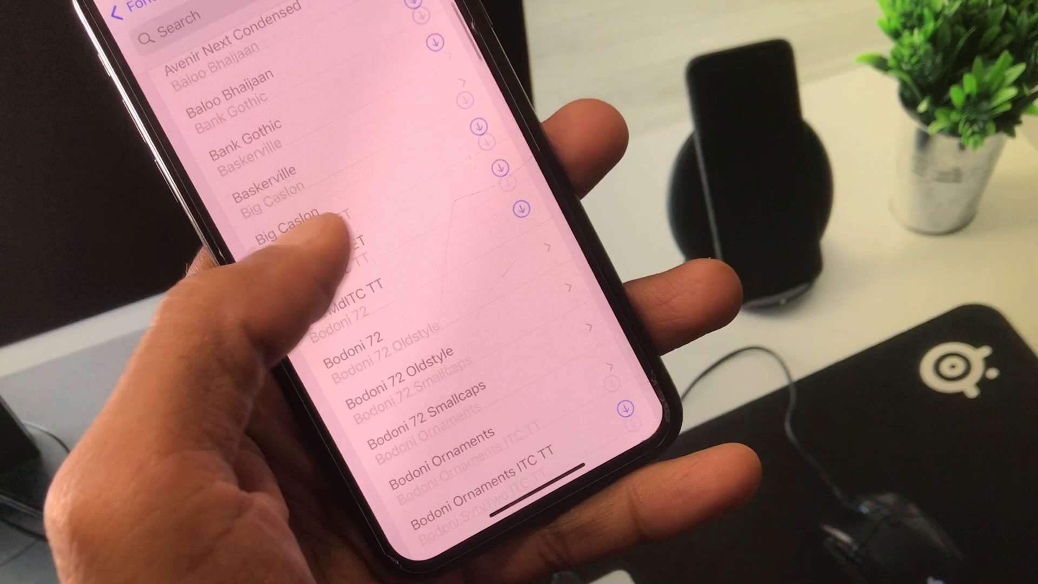
{"action": "scroll", "scroll_direction": "down", "scroll_amount": 3}
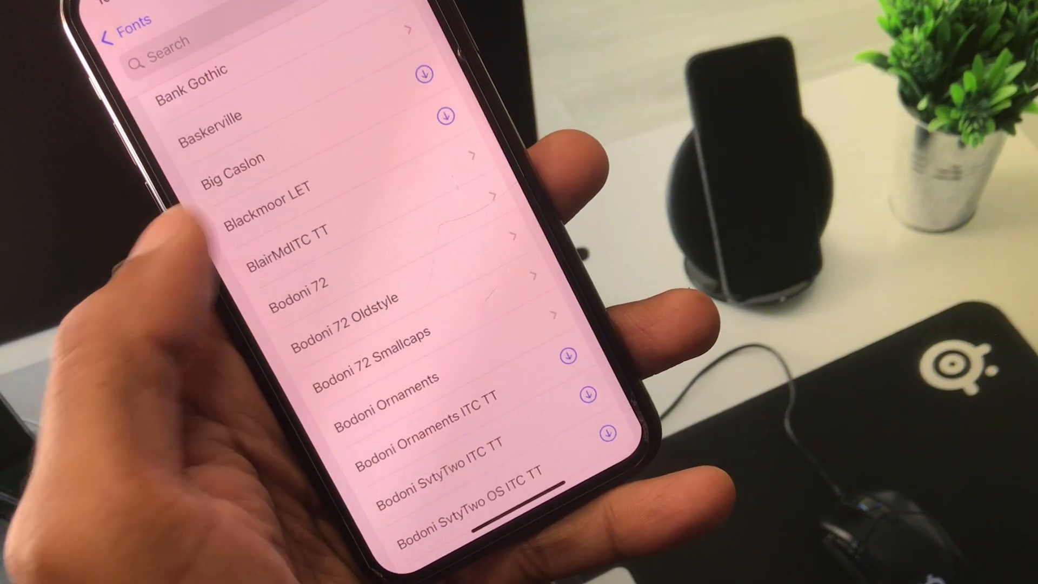
{"action": "left_click", "coordinate": [283, 232]}
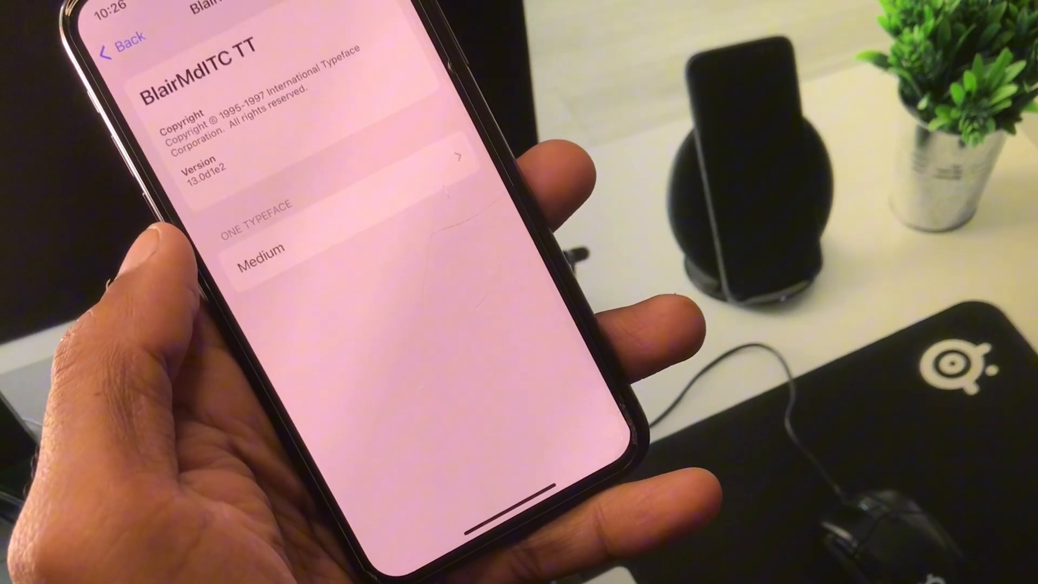